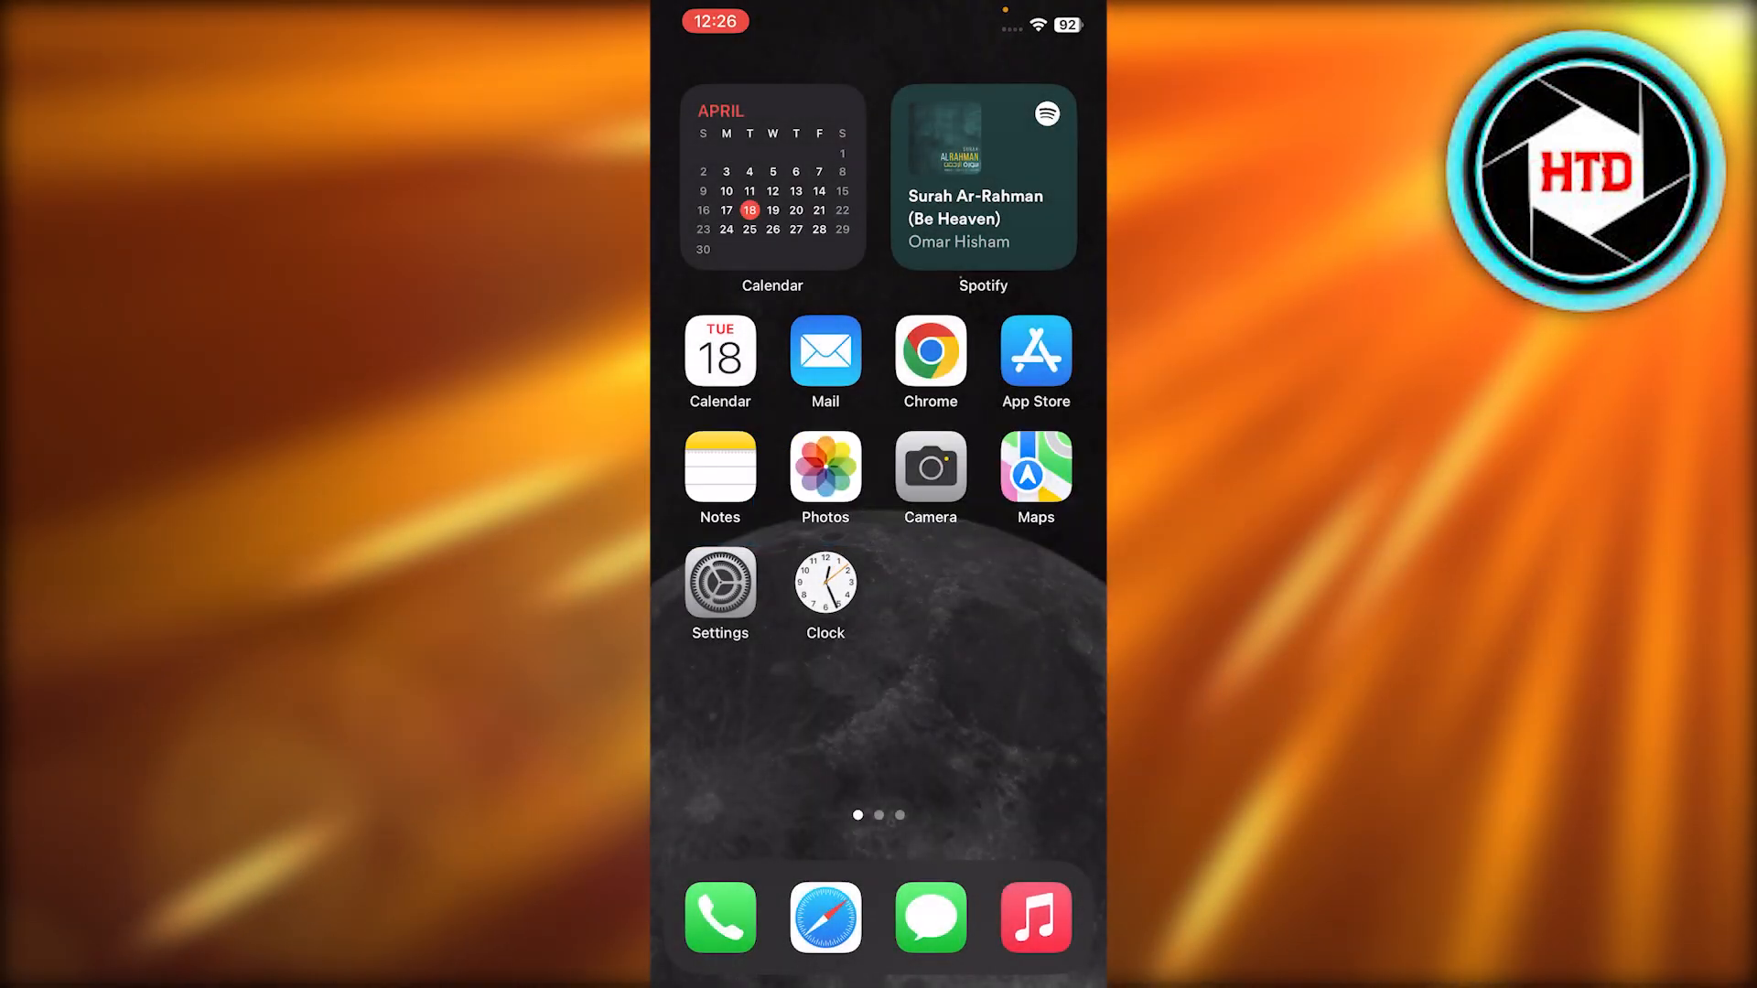
- Swipe across the Home Screen pages and launch the Settings app
scroll("left", 3)
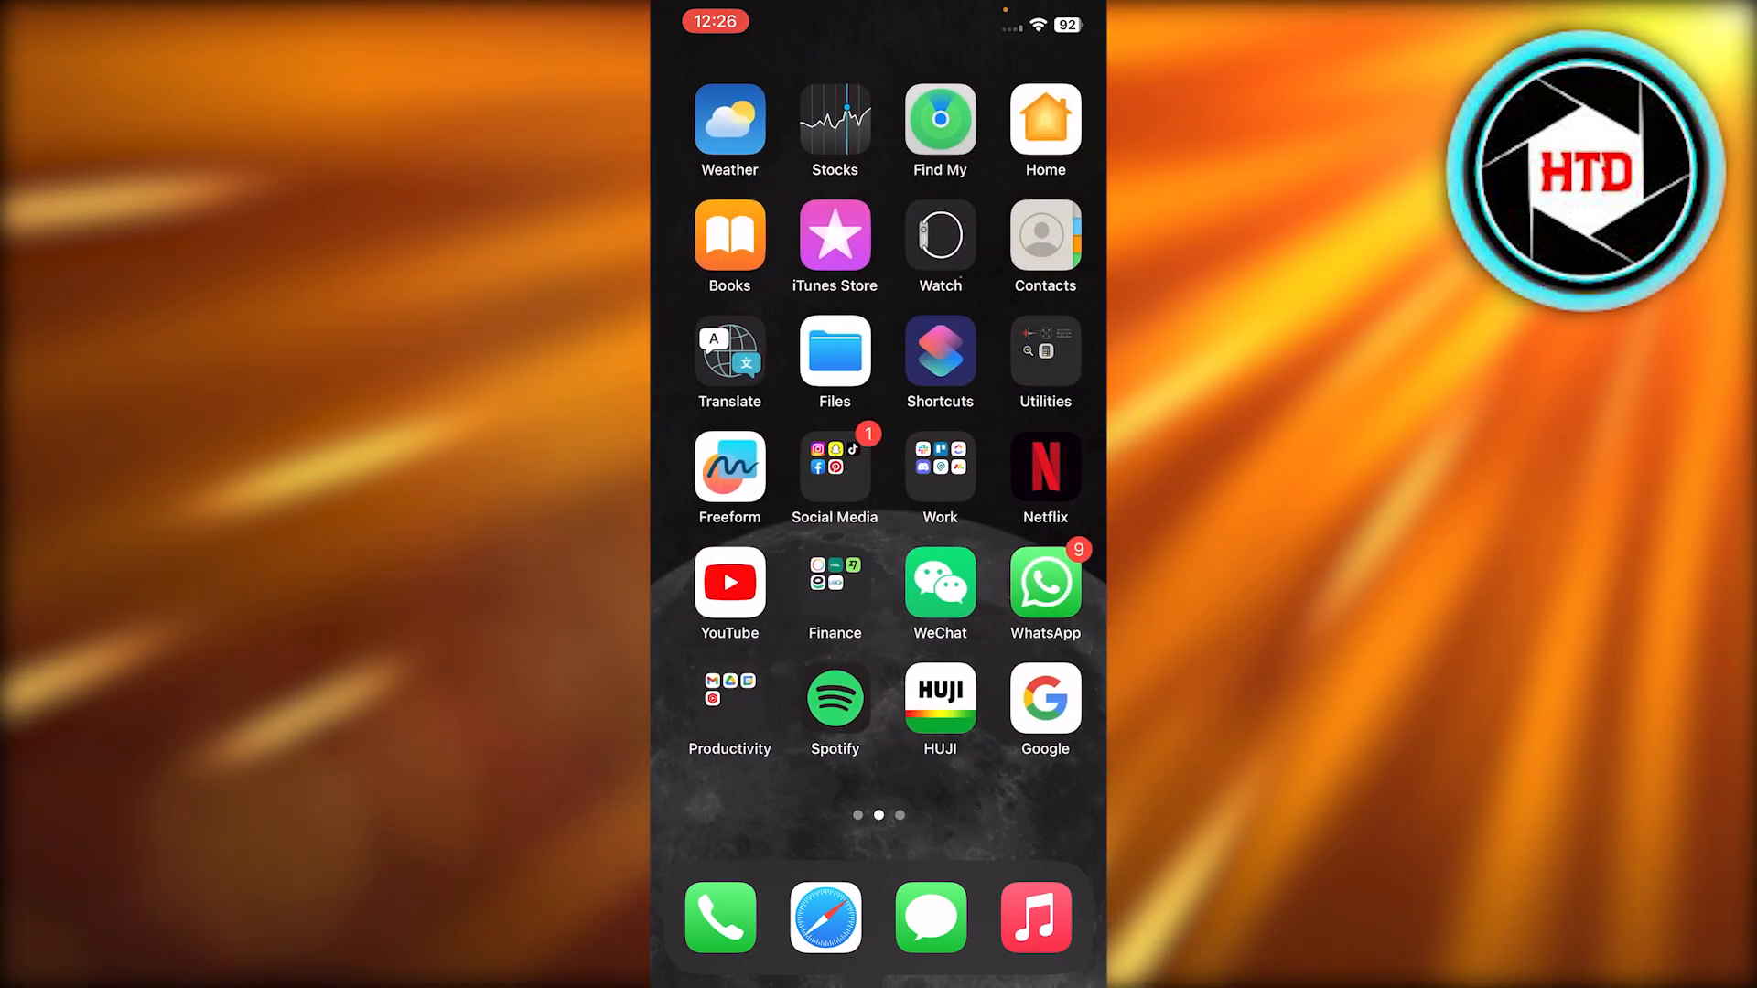
scroll("left", 3)
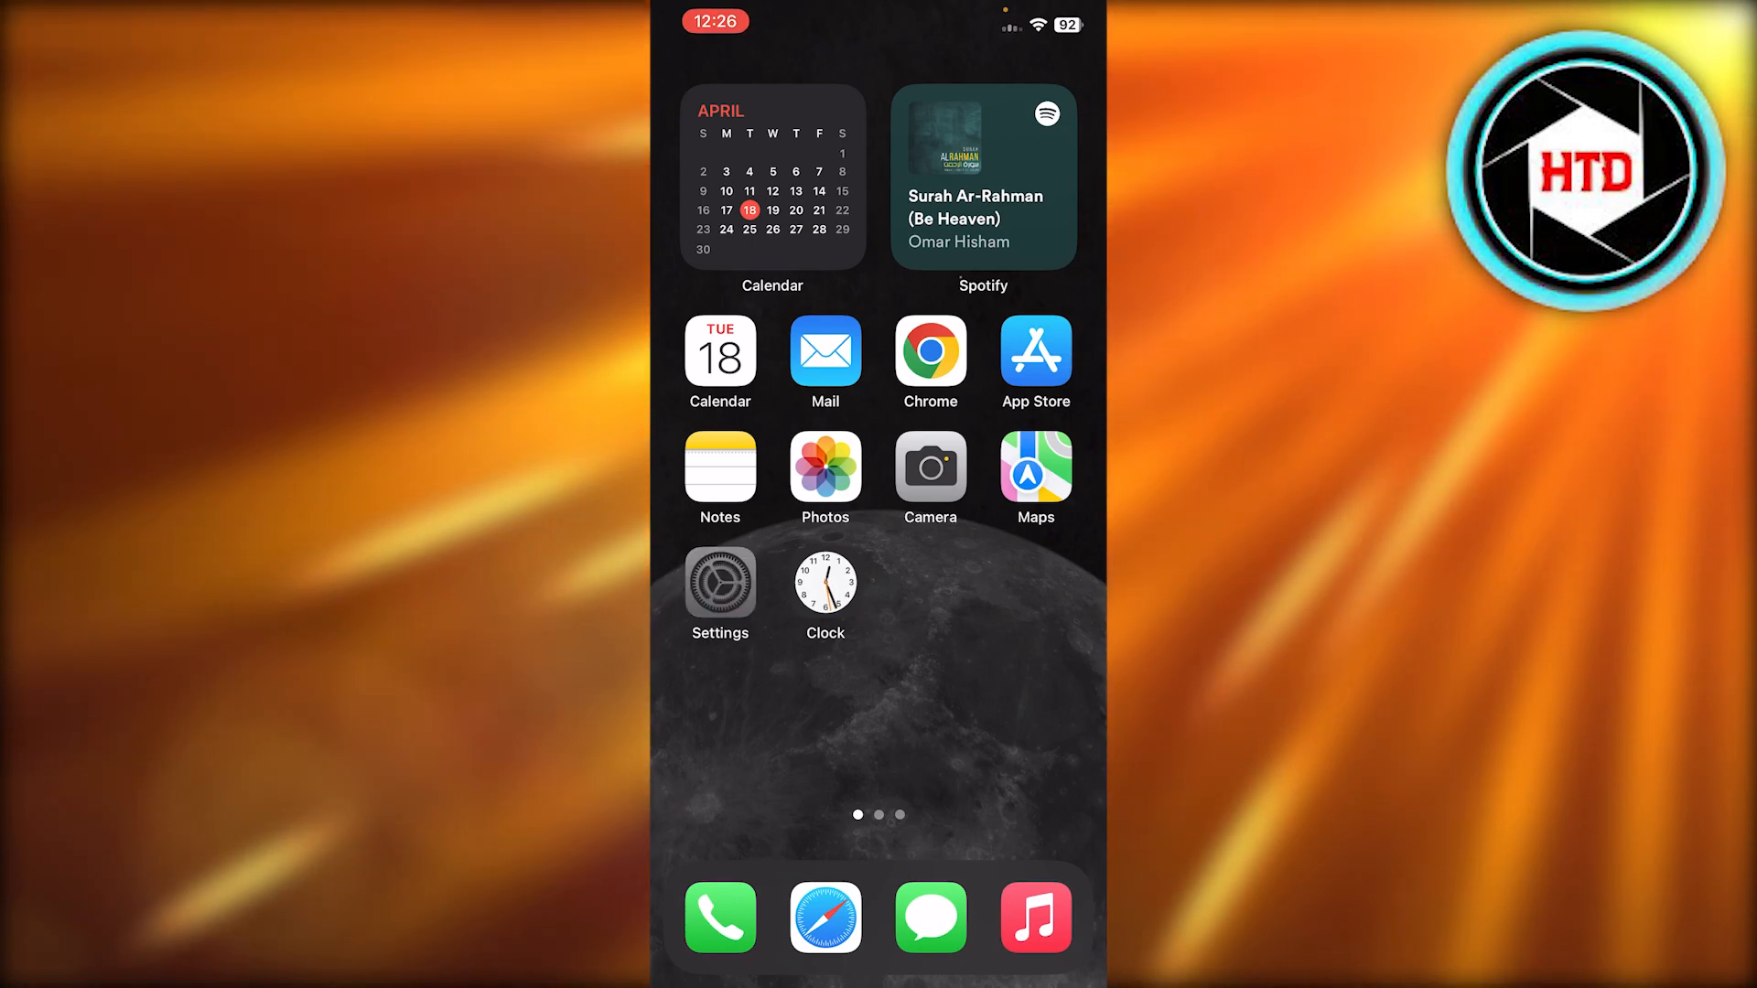
left_click(720, 579)
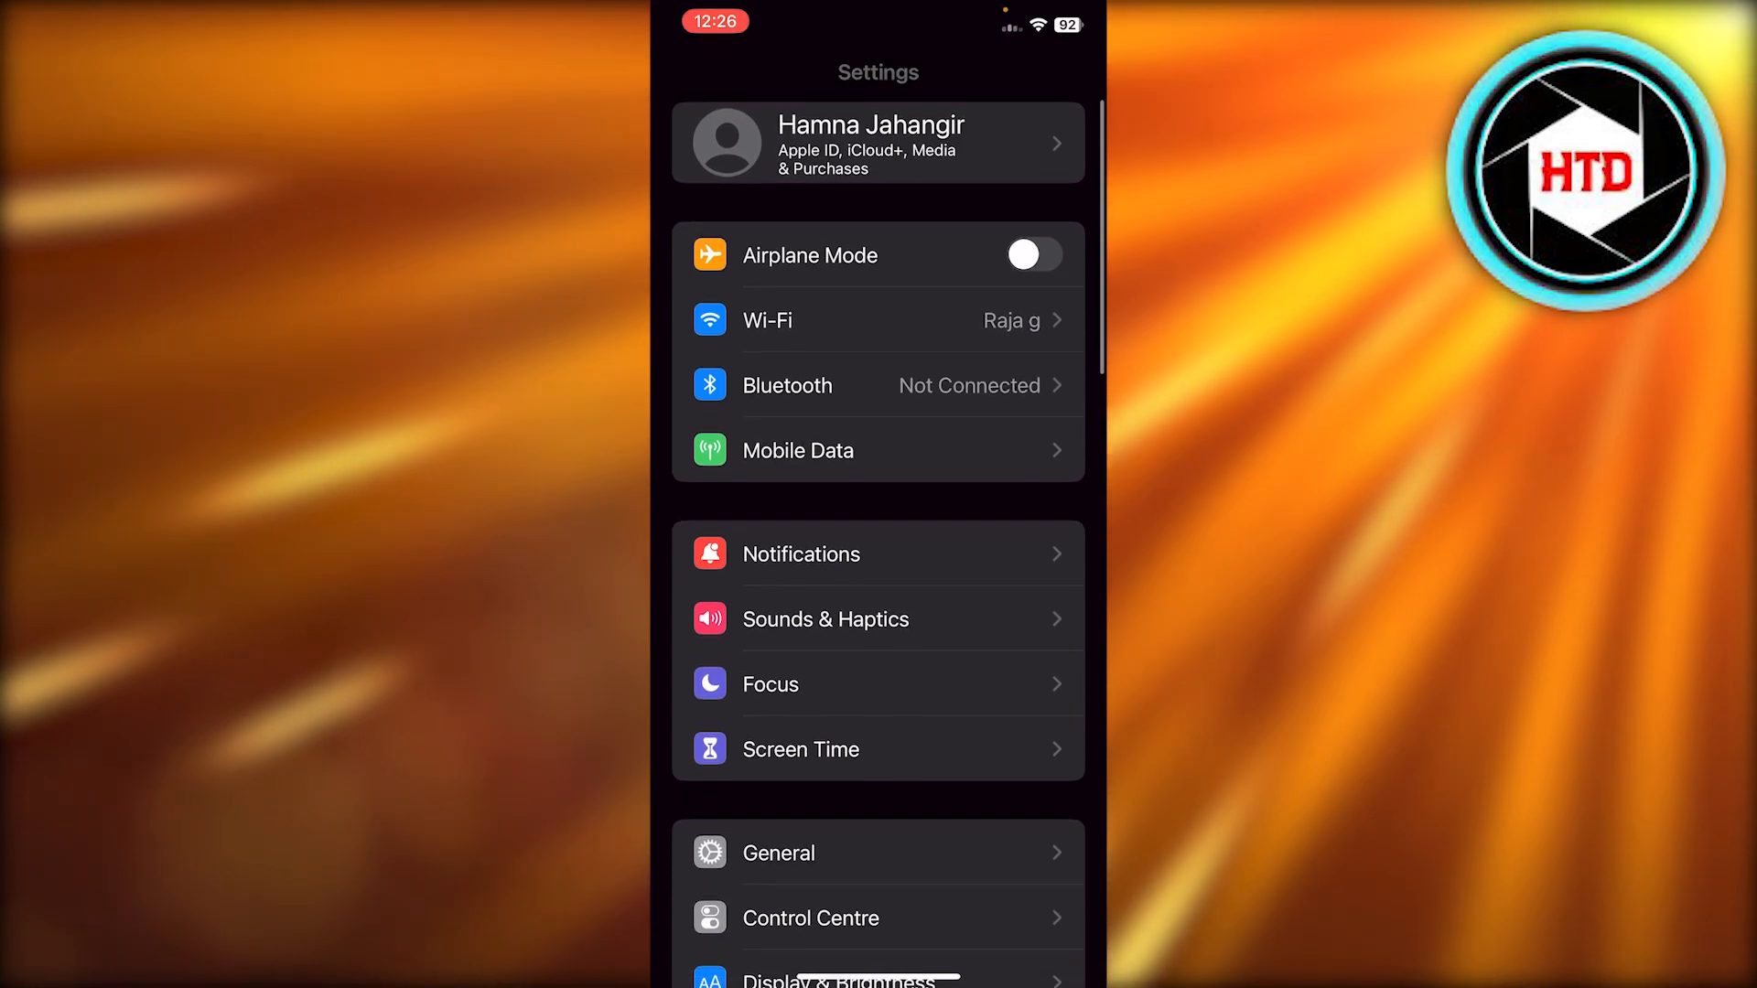
- Browse down the main Settings list as far as Emergency SOS
scroll("down", 3)
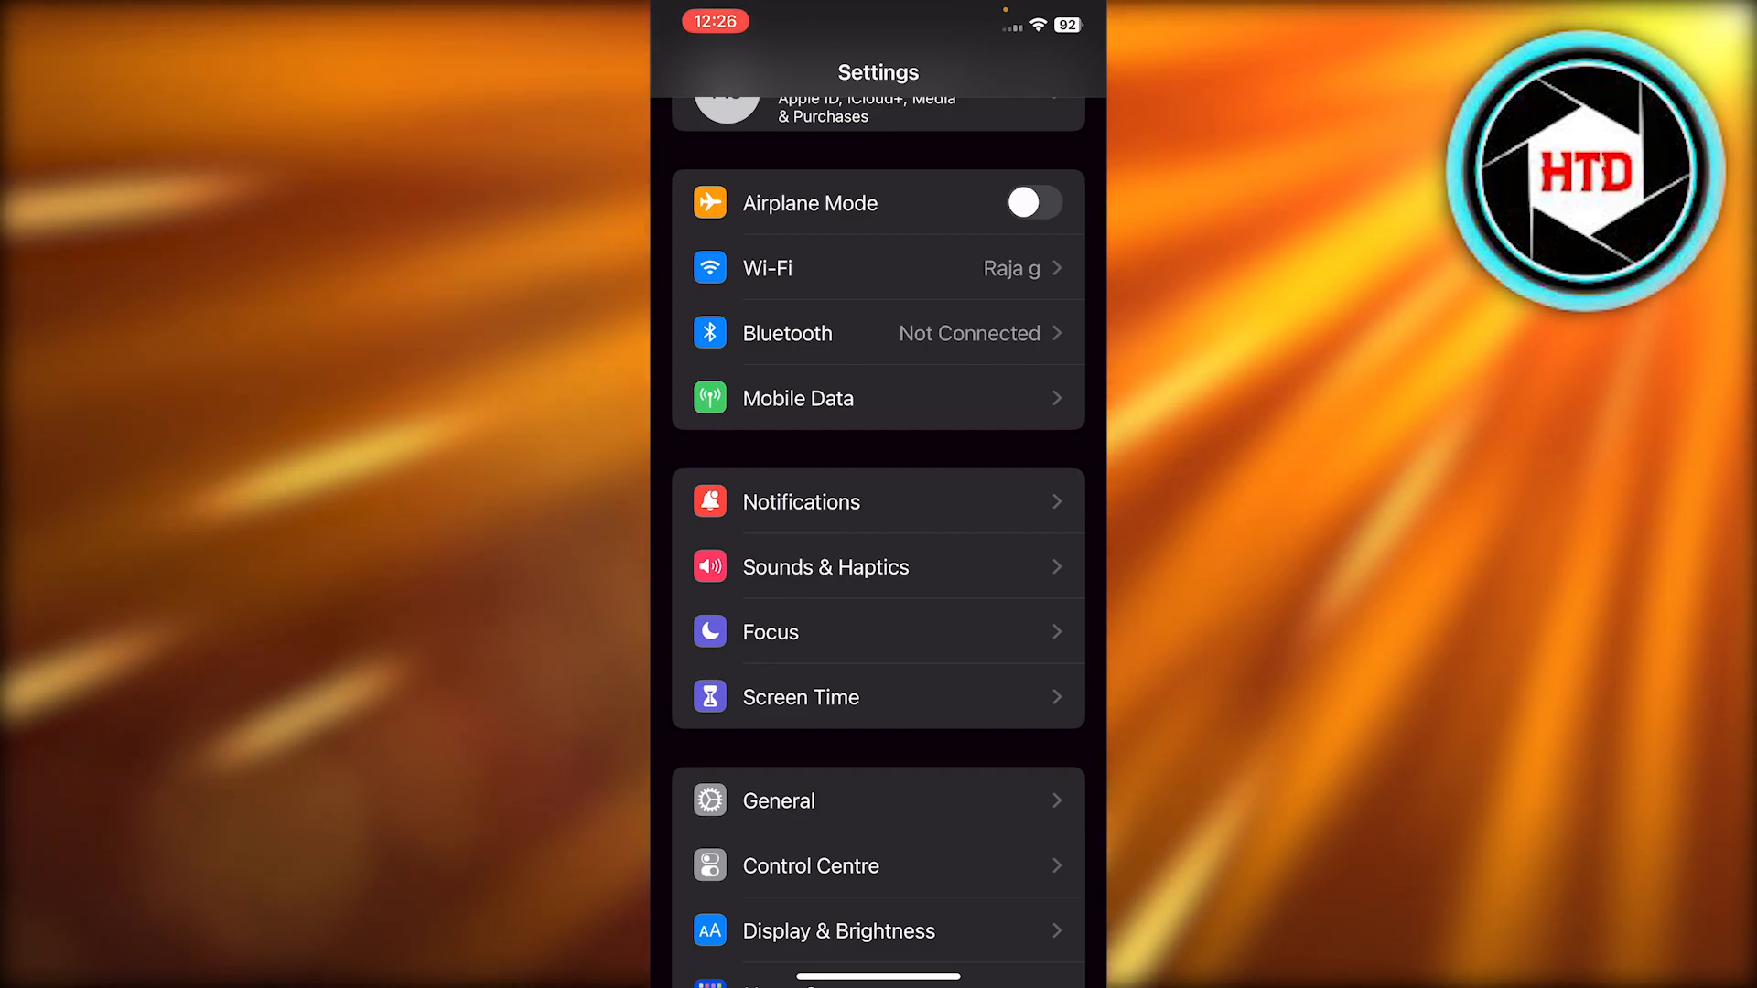
scroll("down", 3)
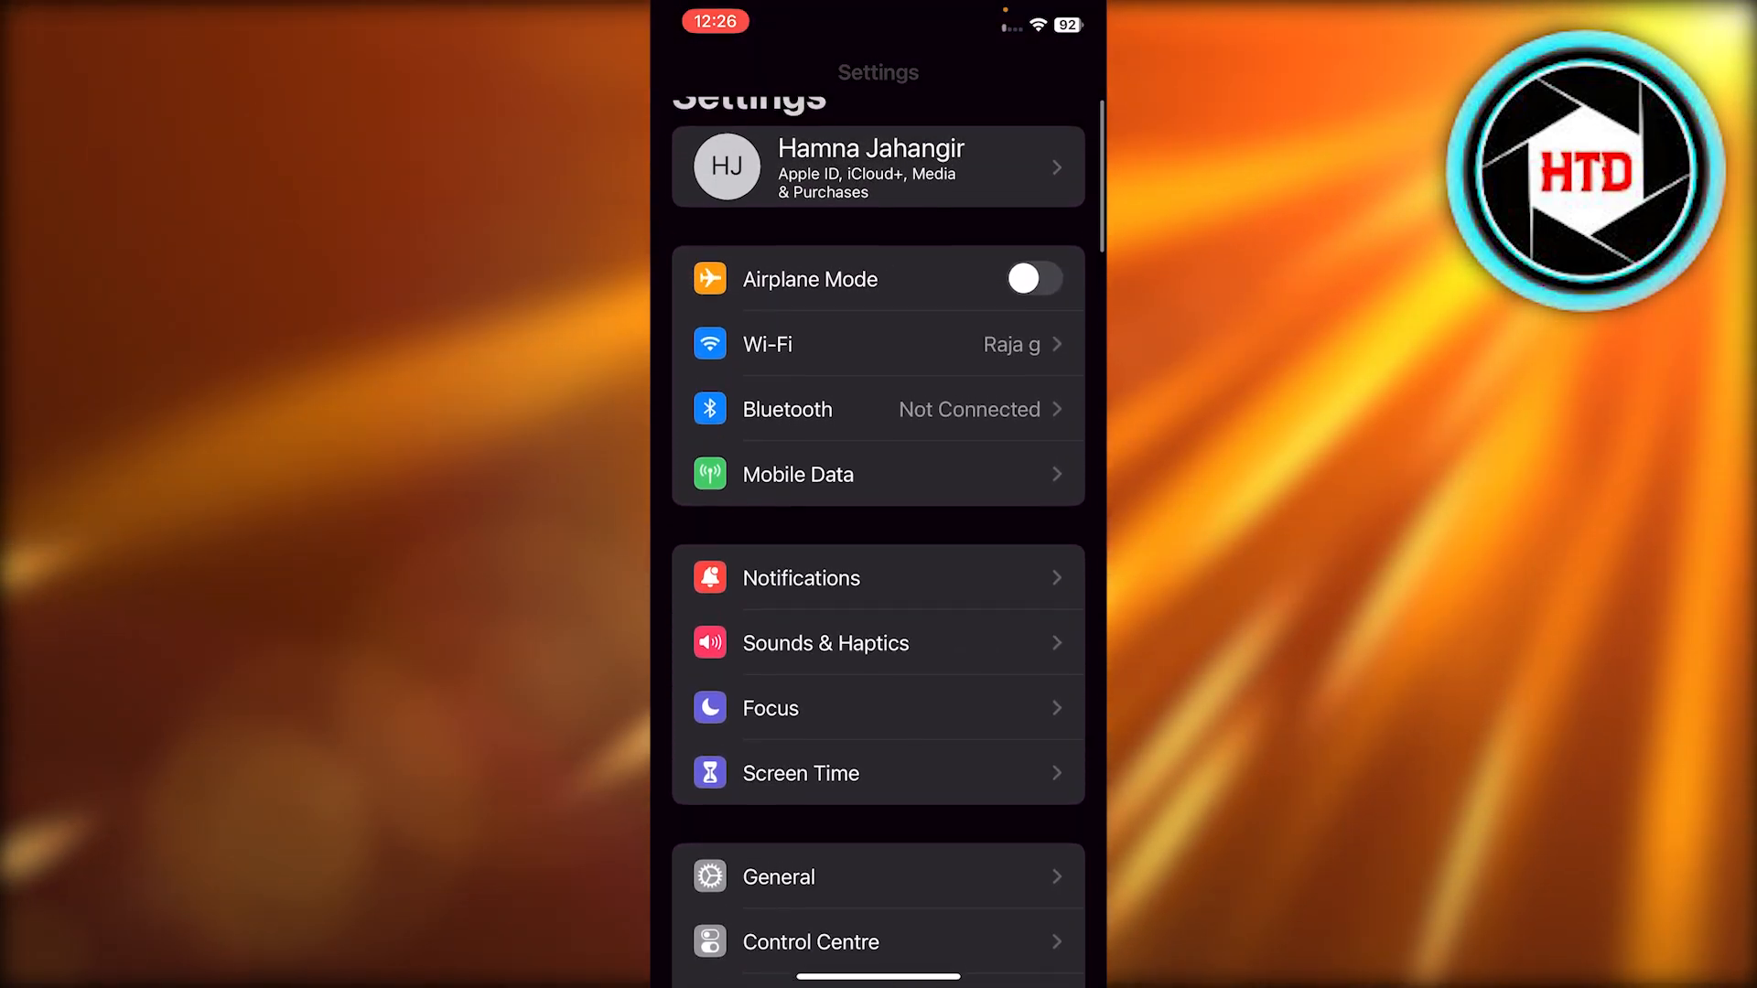
scroll("down", 3)
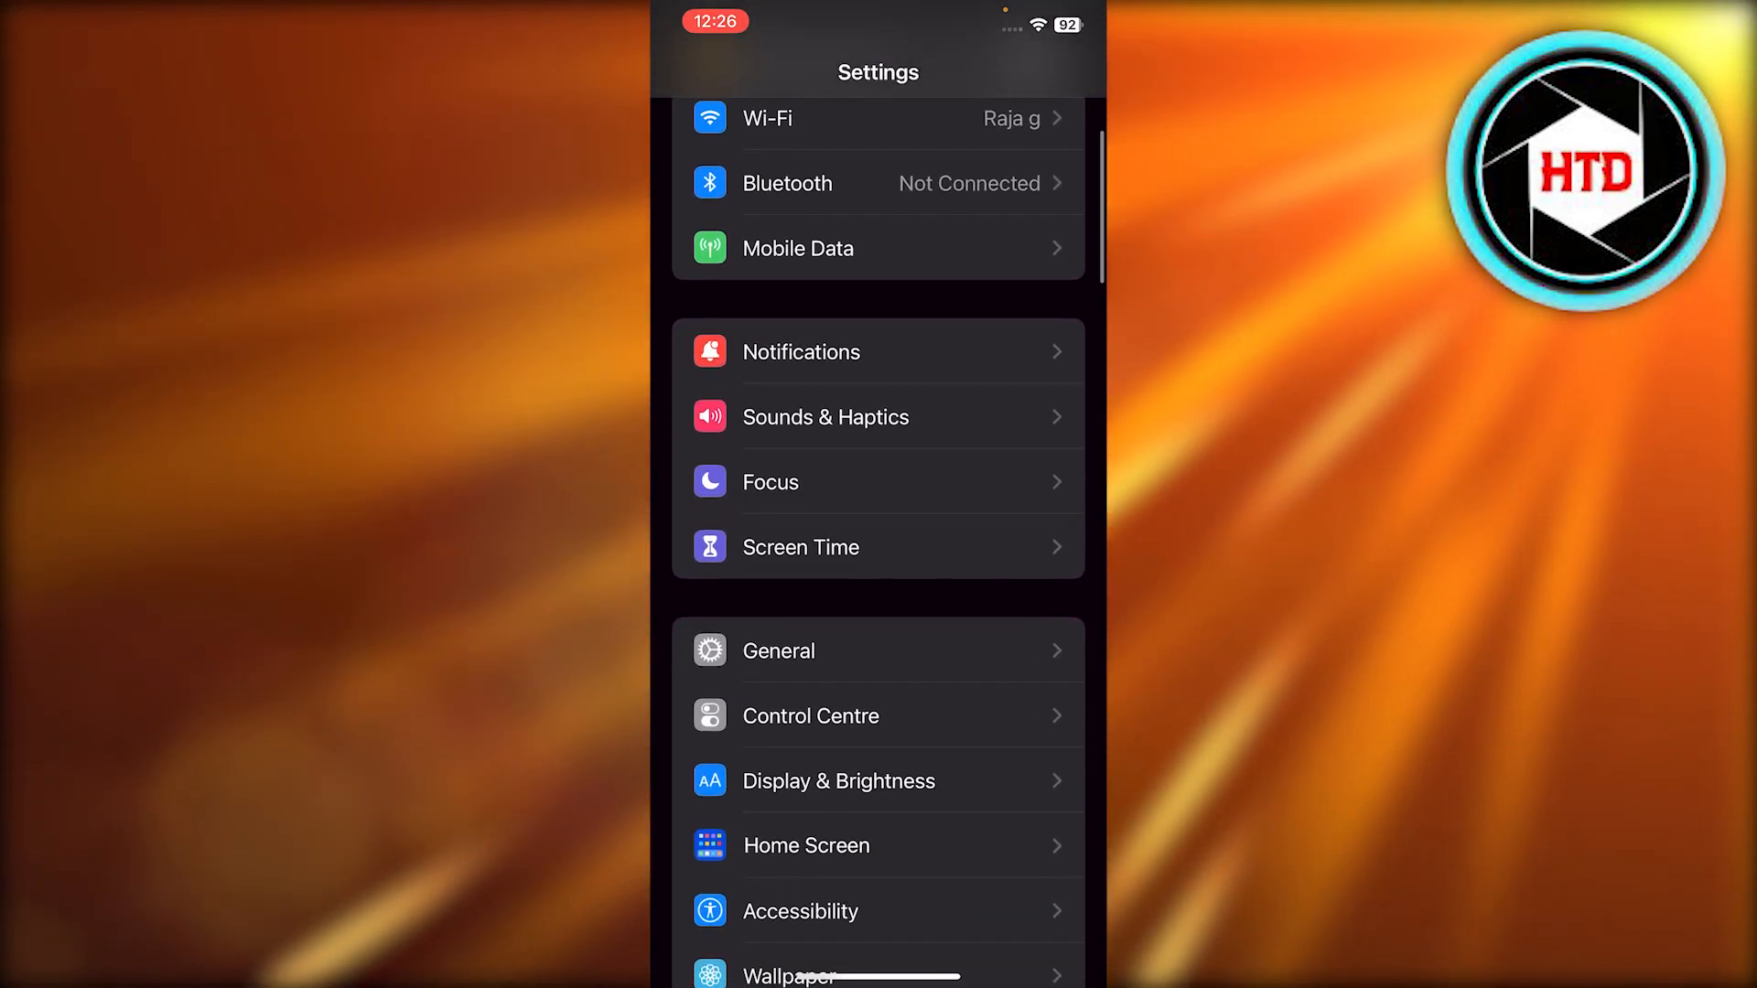
scroll("down", 3)
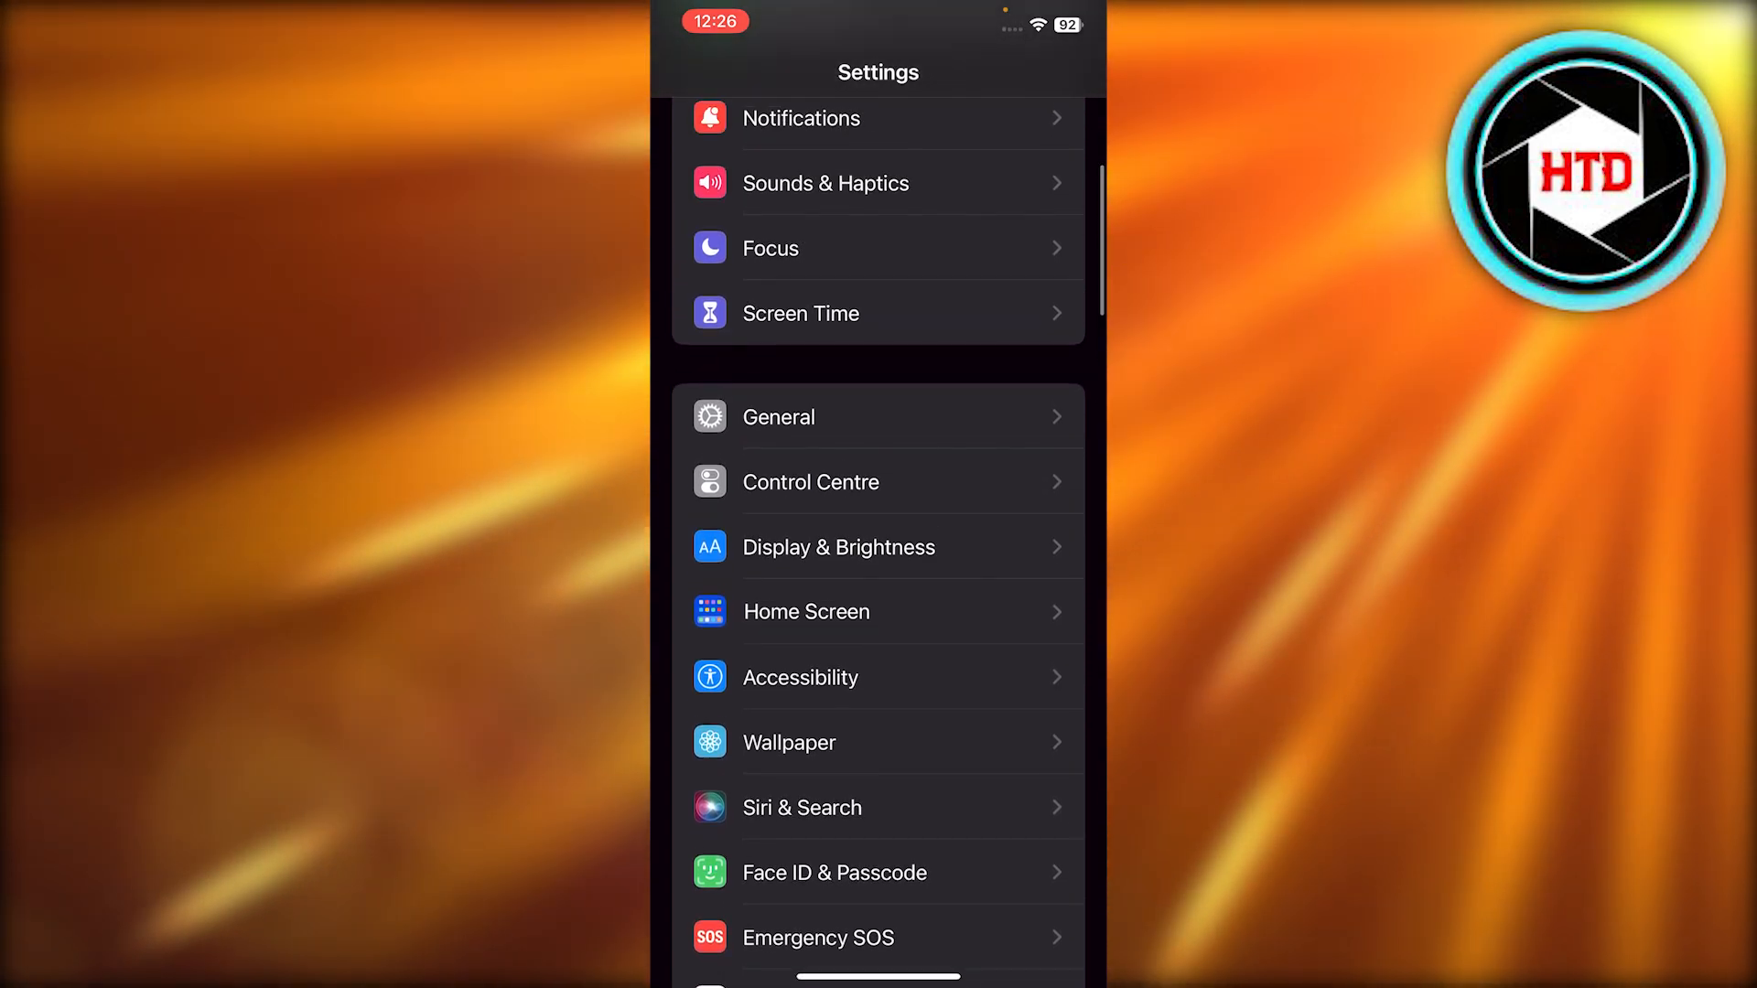
scroll("down", 3)
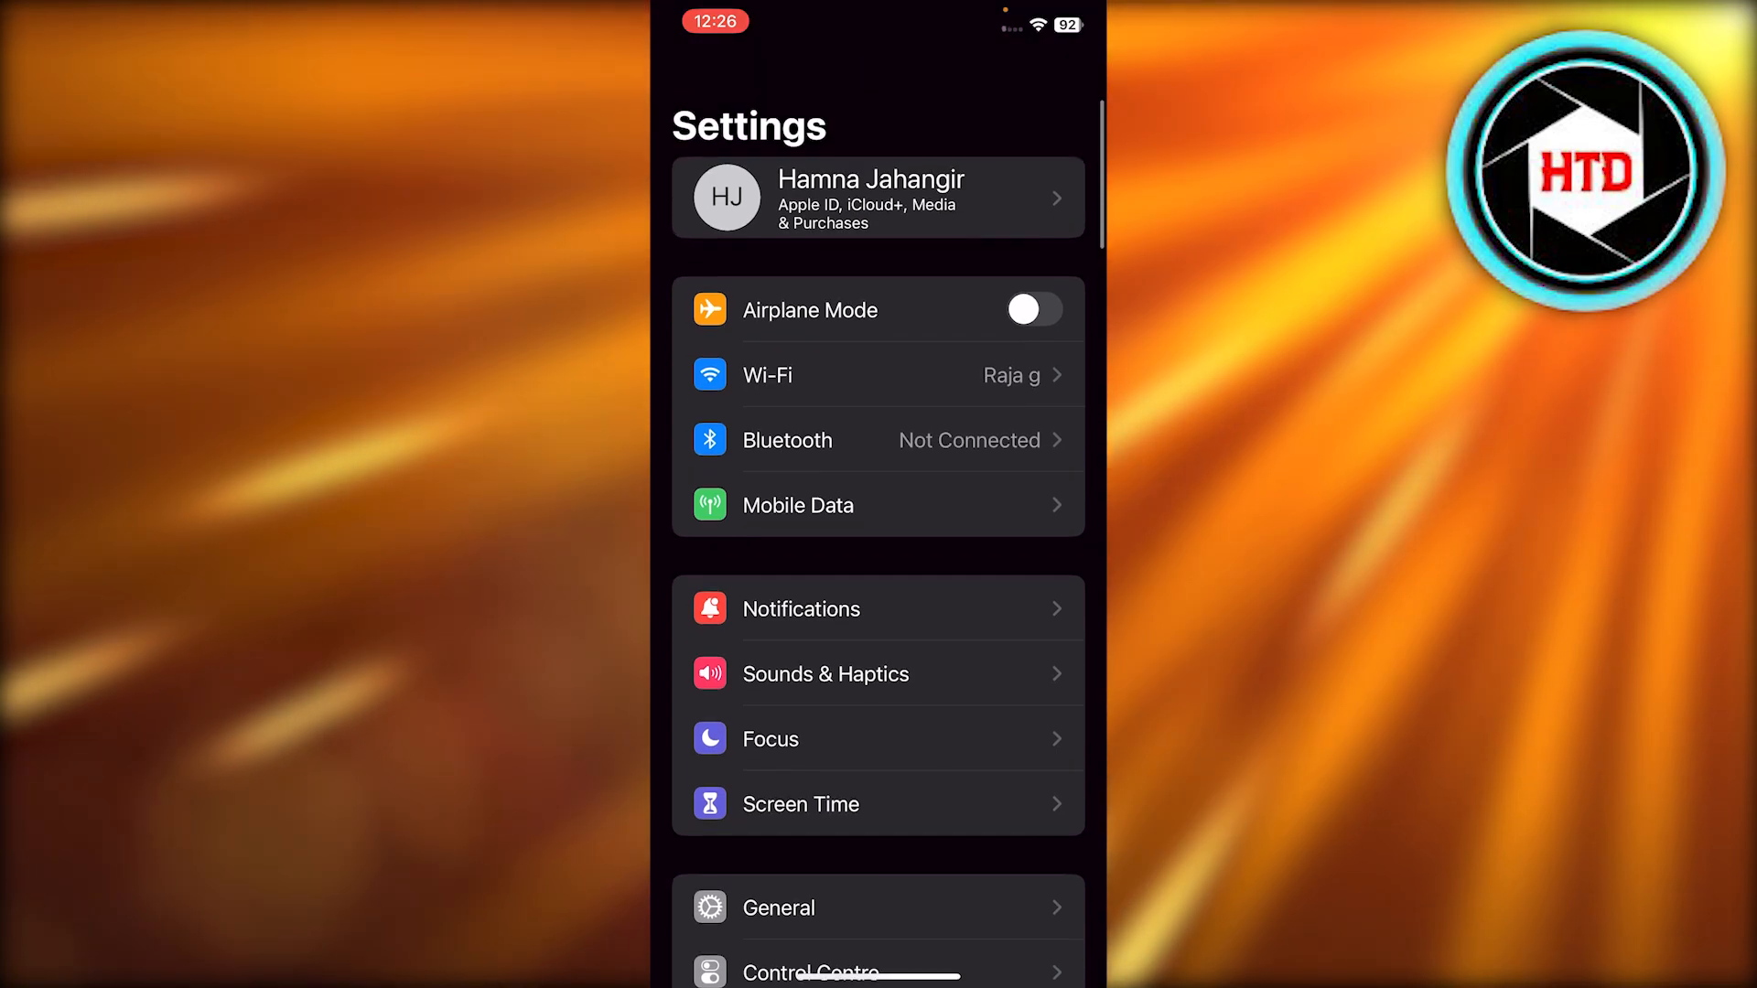
- Go into the Apple ID account and reach the iCloud page showing storage use and Photos On
left_click(877, 196)
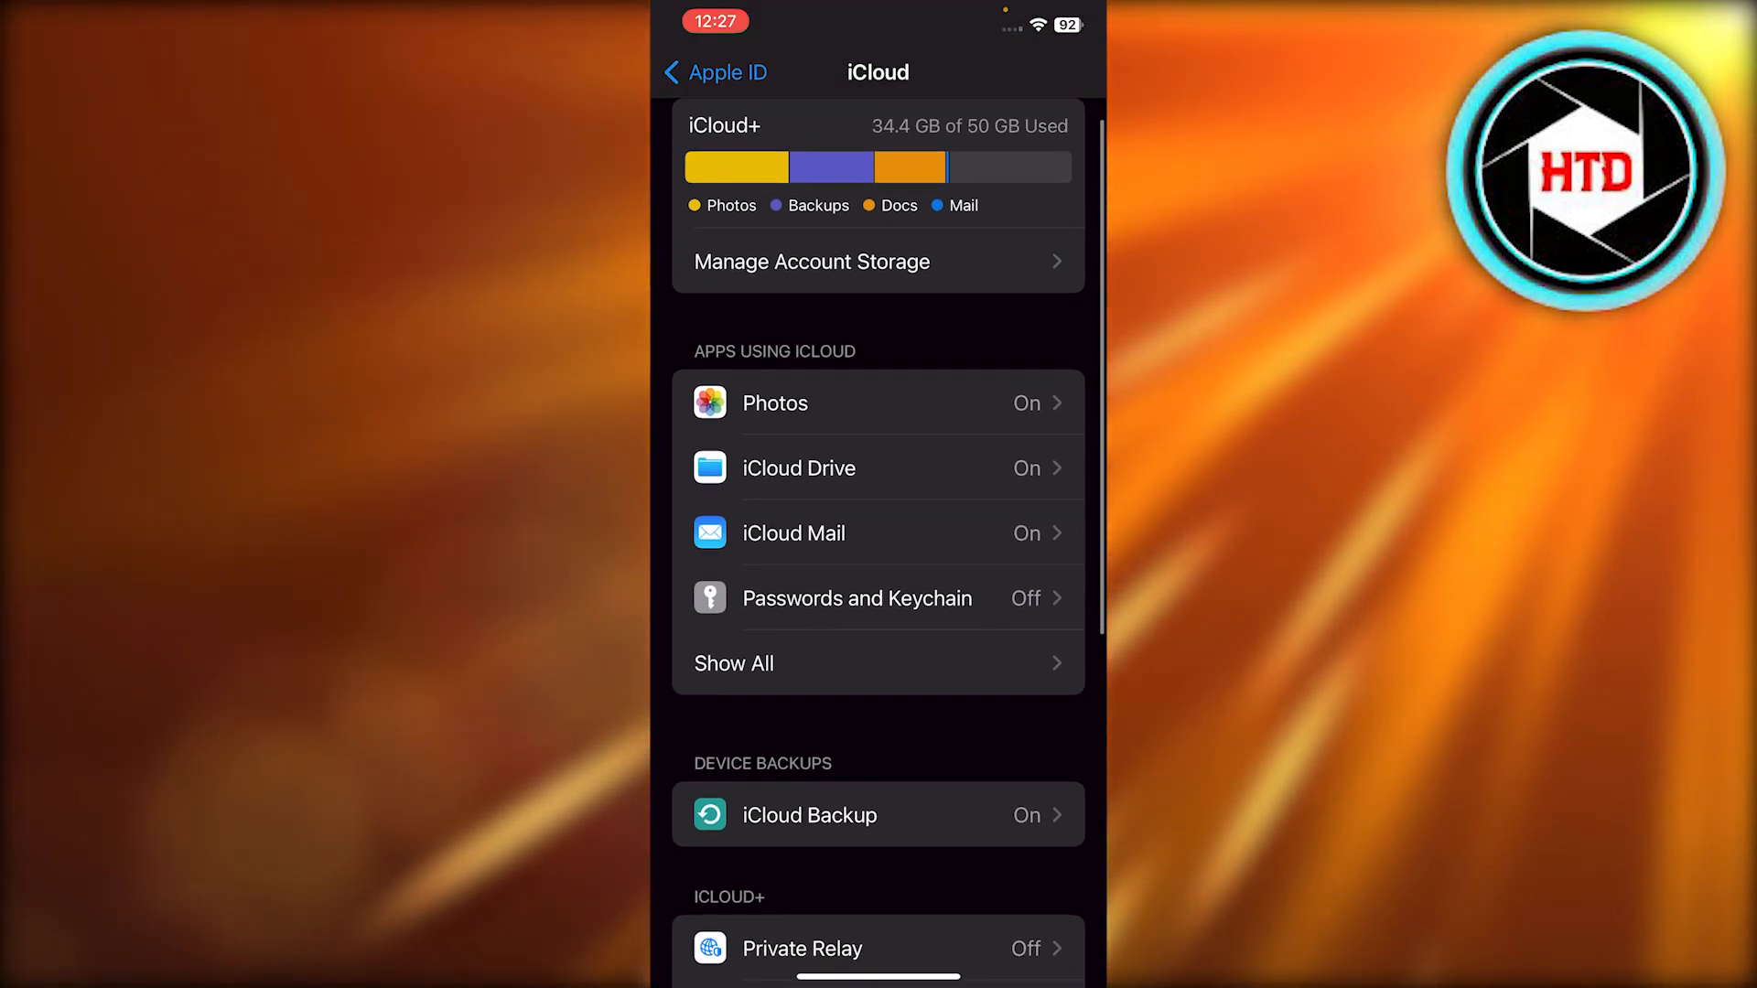
scroll("down", 3)
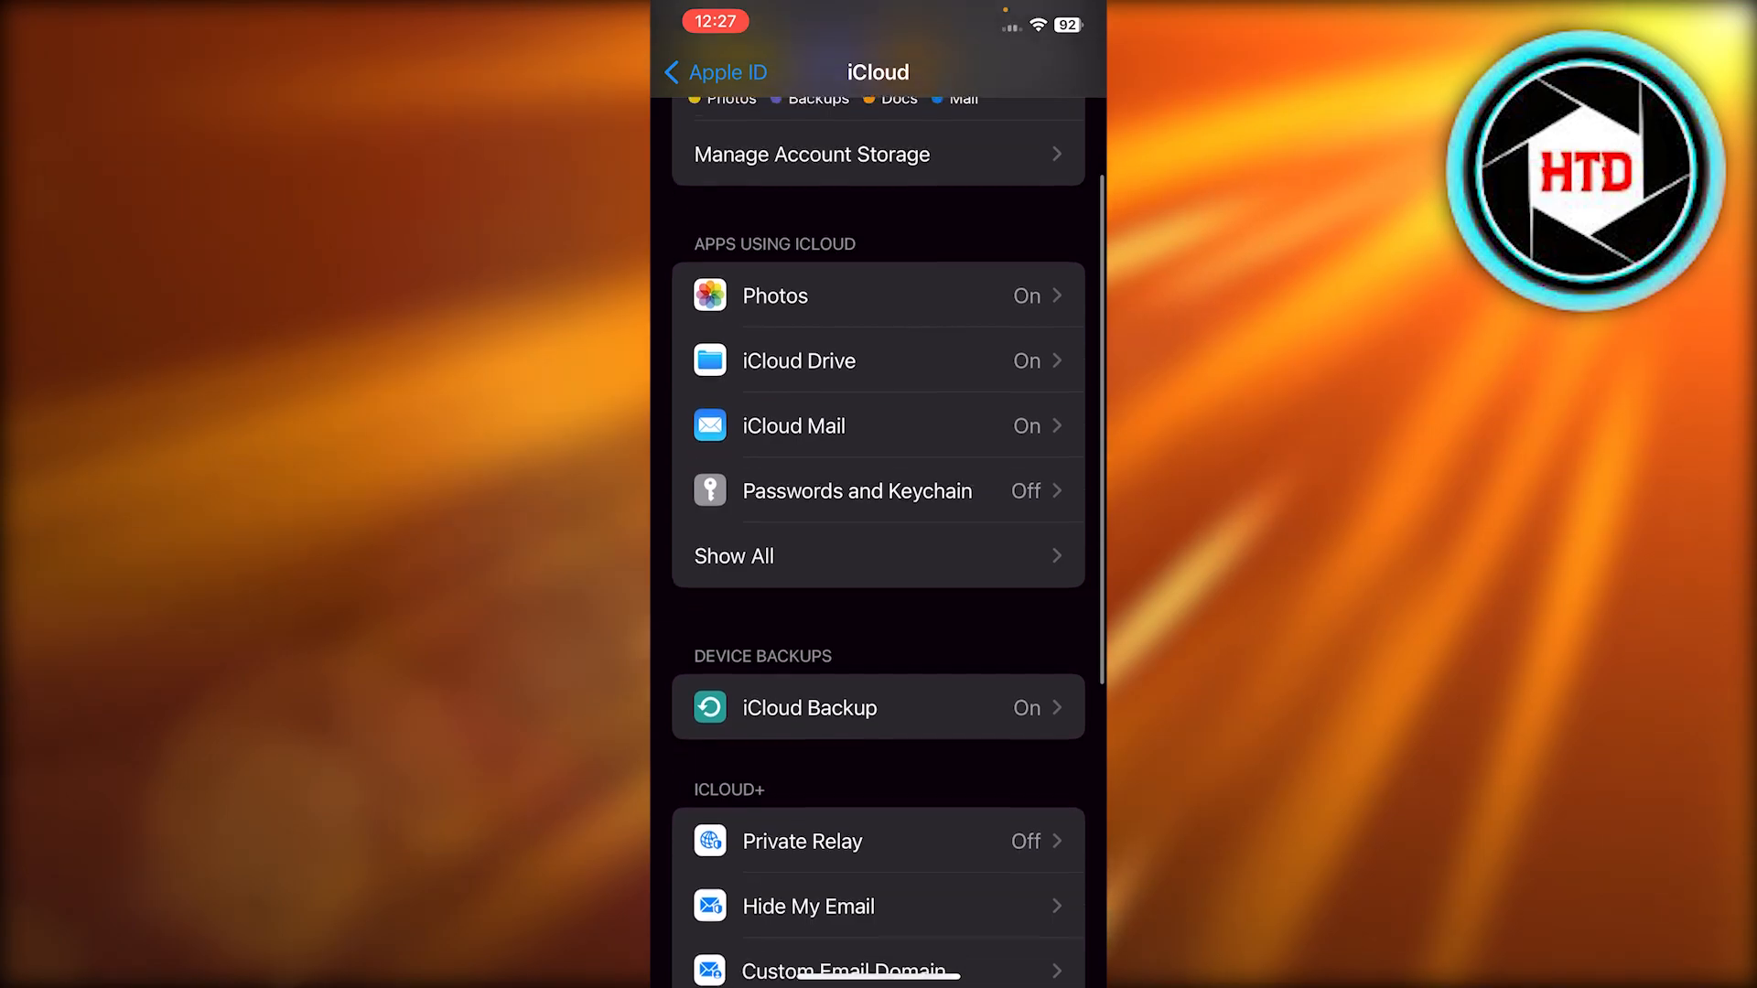
scroll("down", 3)
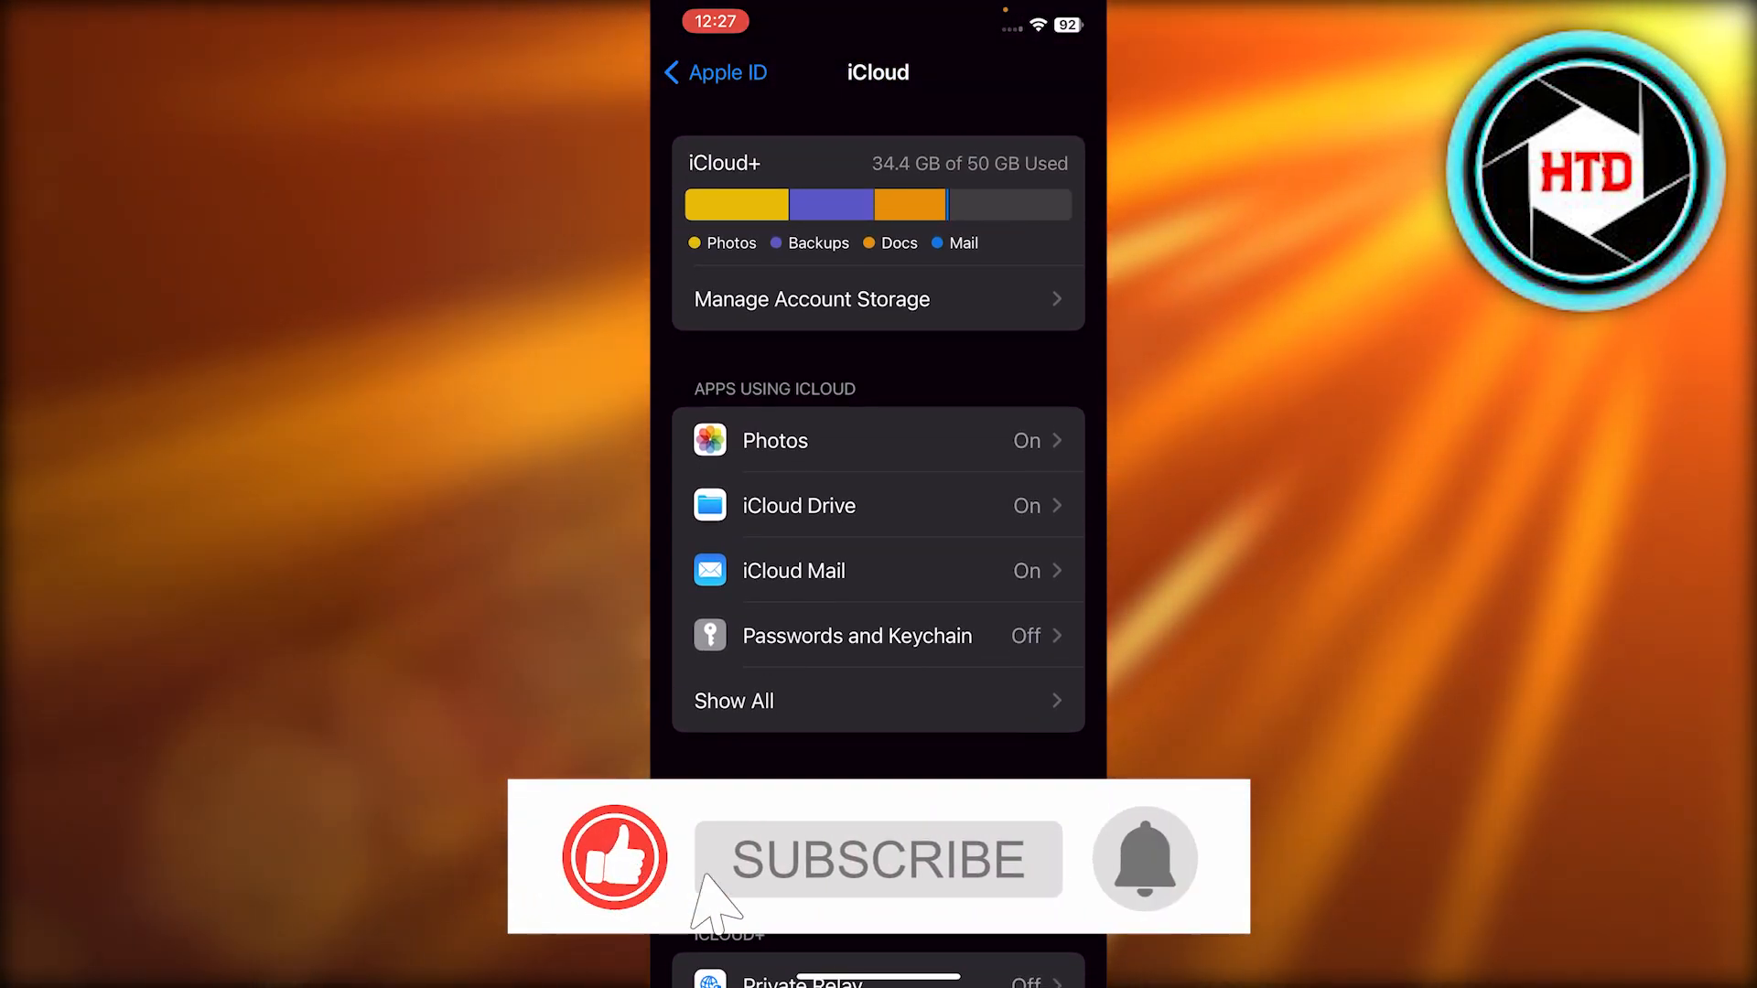
left_click(877, 860)
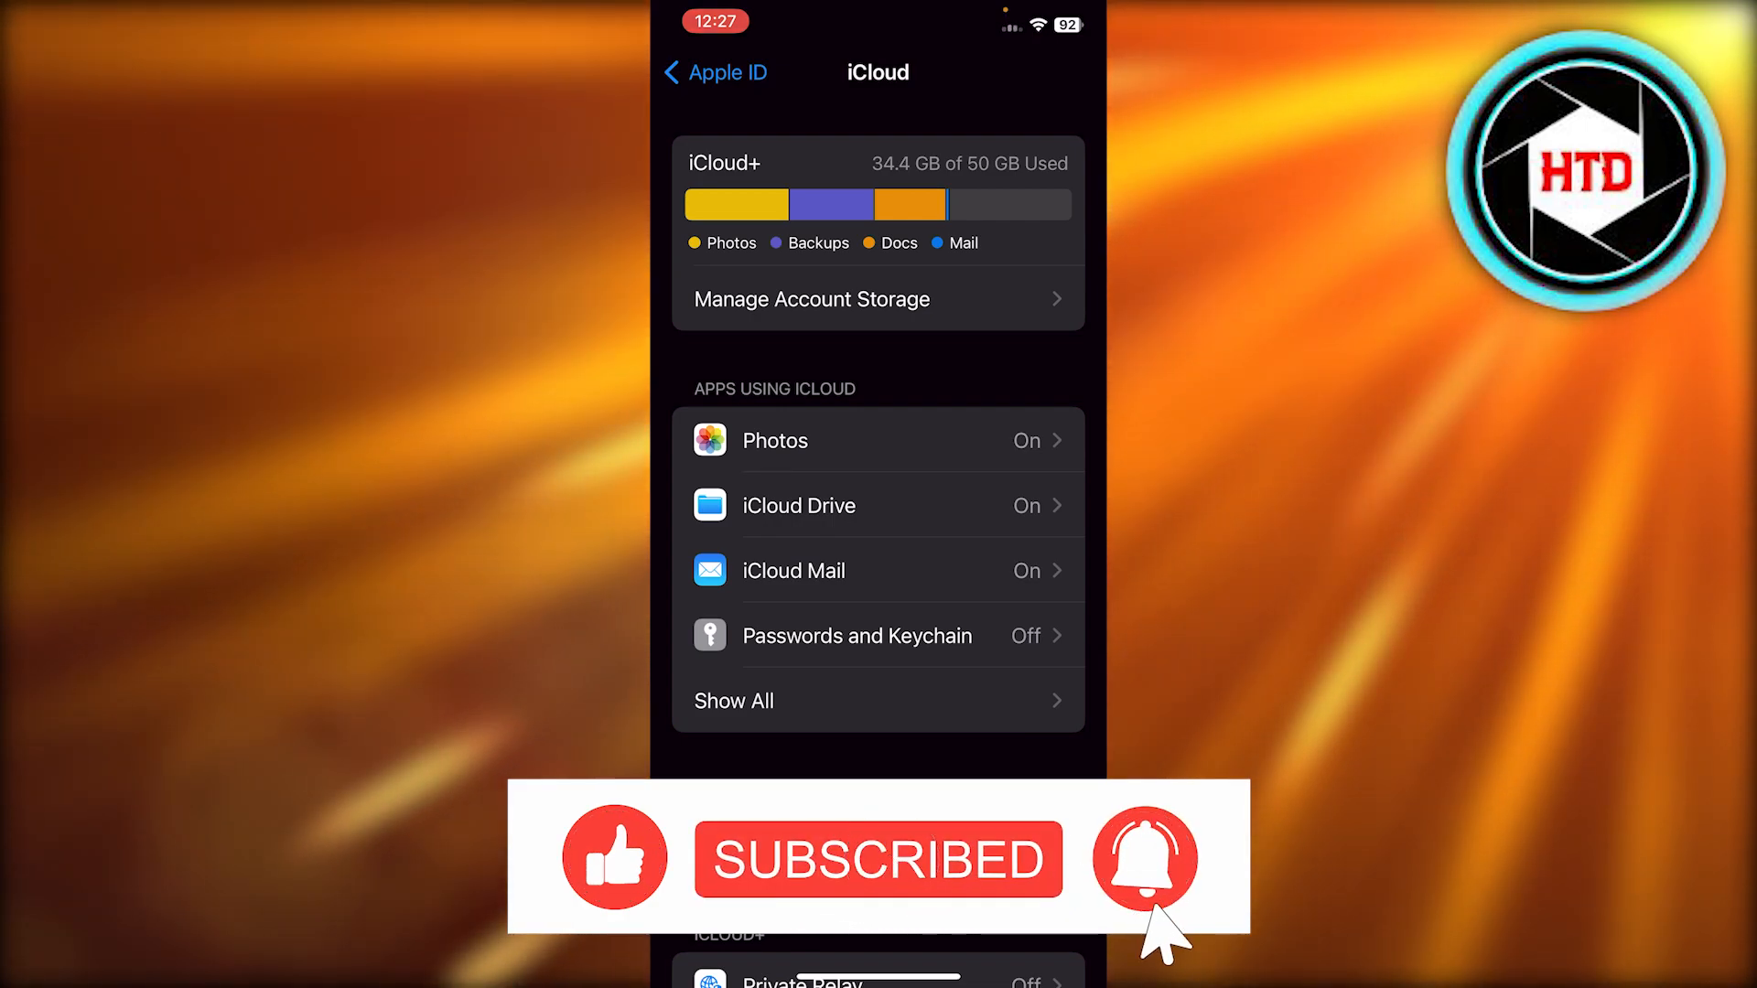